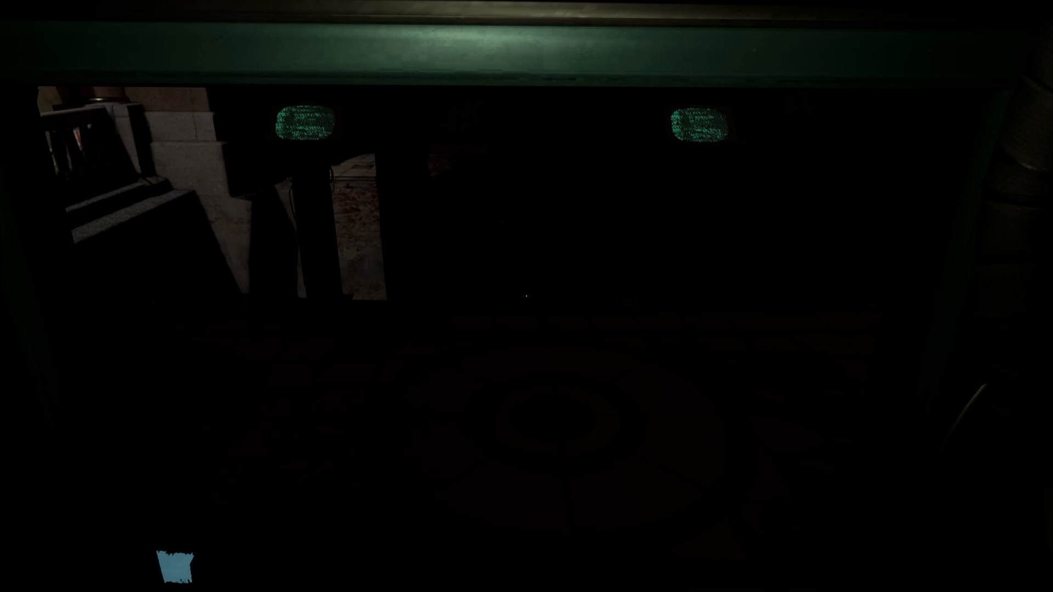
pyautogui.moveTo(527, 296)
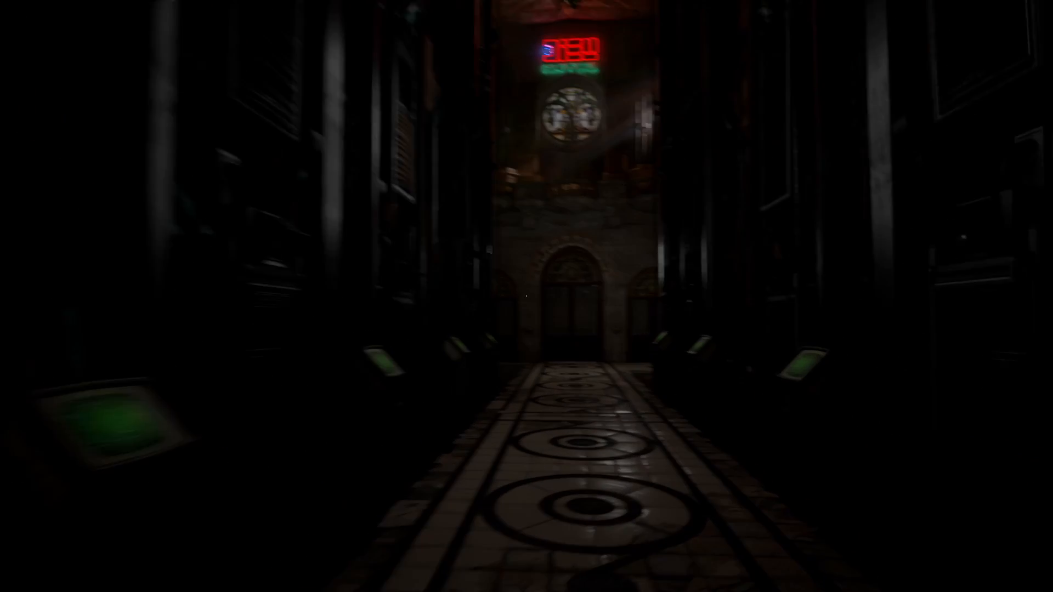
# Step: Walk through the arched hall to the corridor's end before the open tiled hall
pyautogui.press('W')
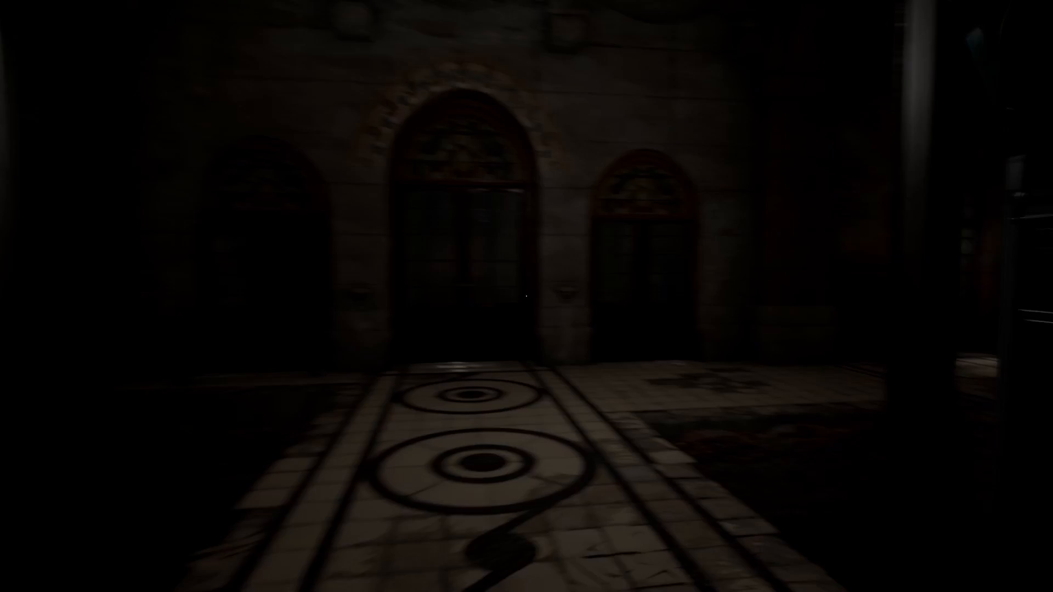
pyautogui.moveTo(527, 296)
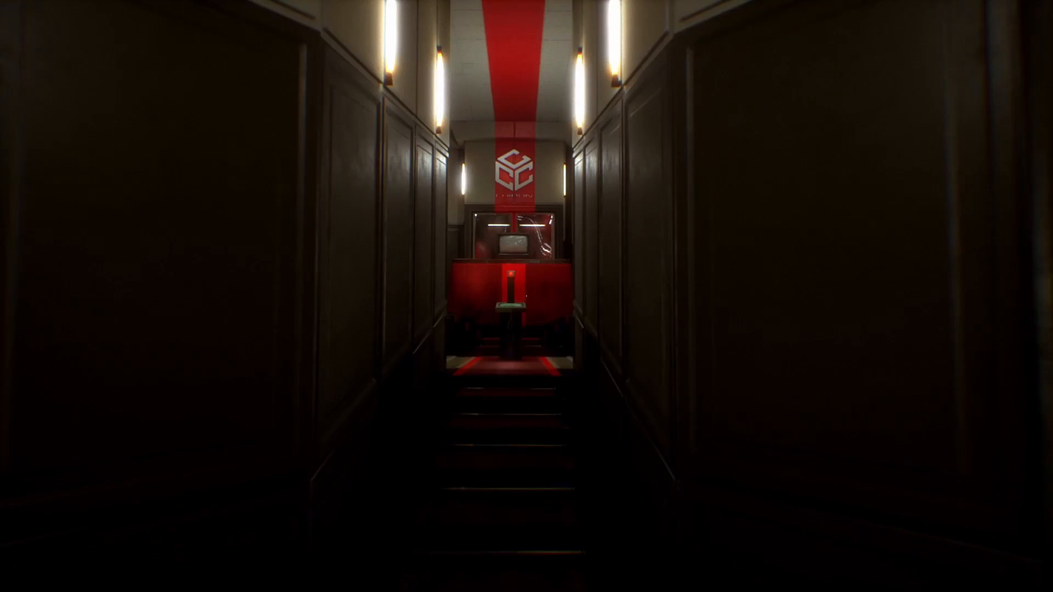
# Step: Walk into the red-carpeted room up to the pedestal television showing a woman's face
pyautogui.press('w')
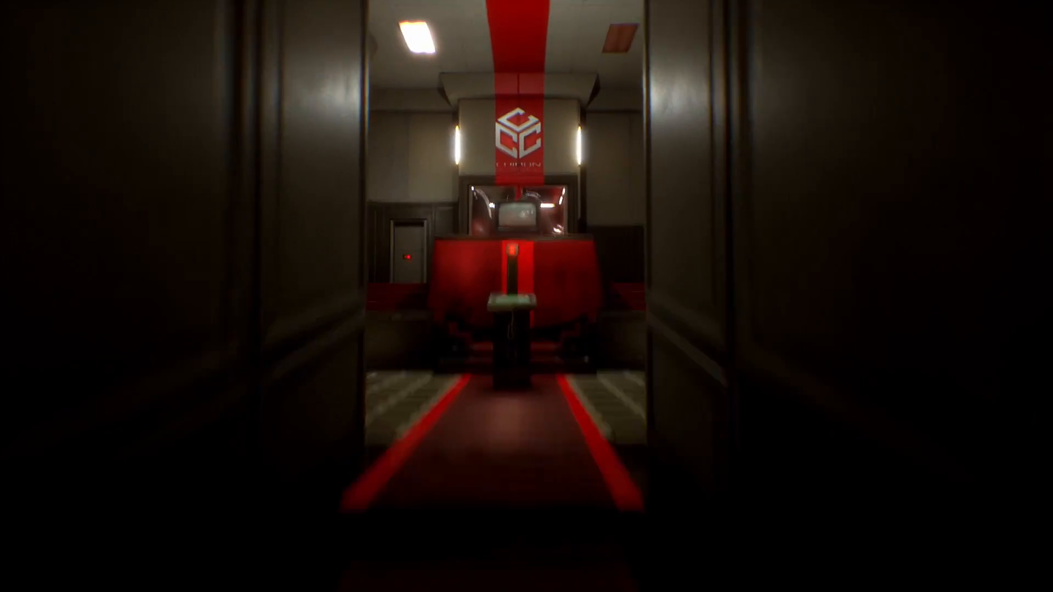
pyautogui.press('w')
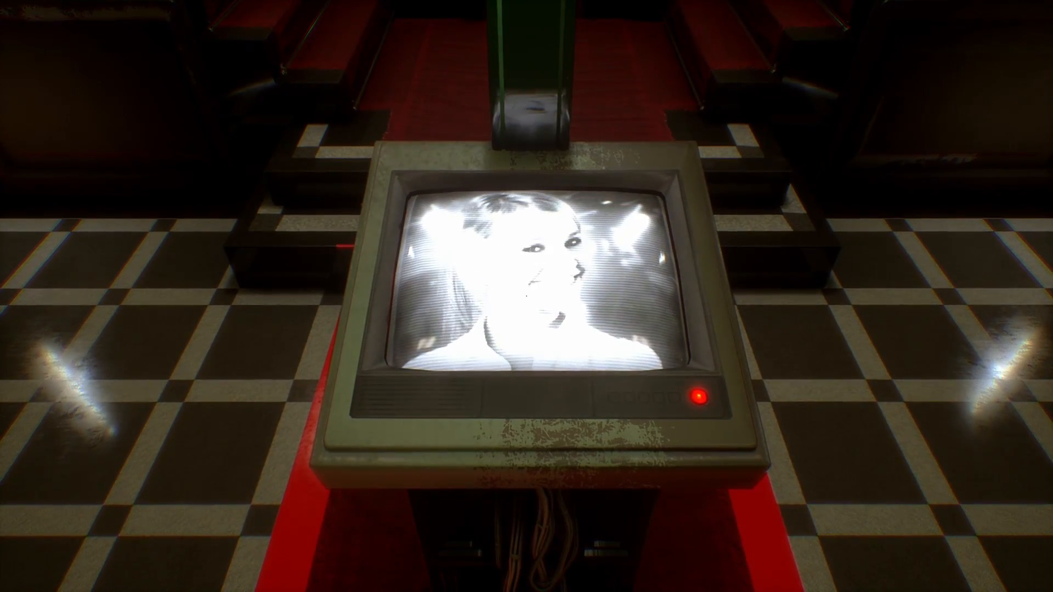
pyautogui.moveTo(527, 296)
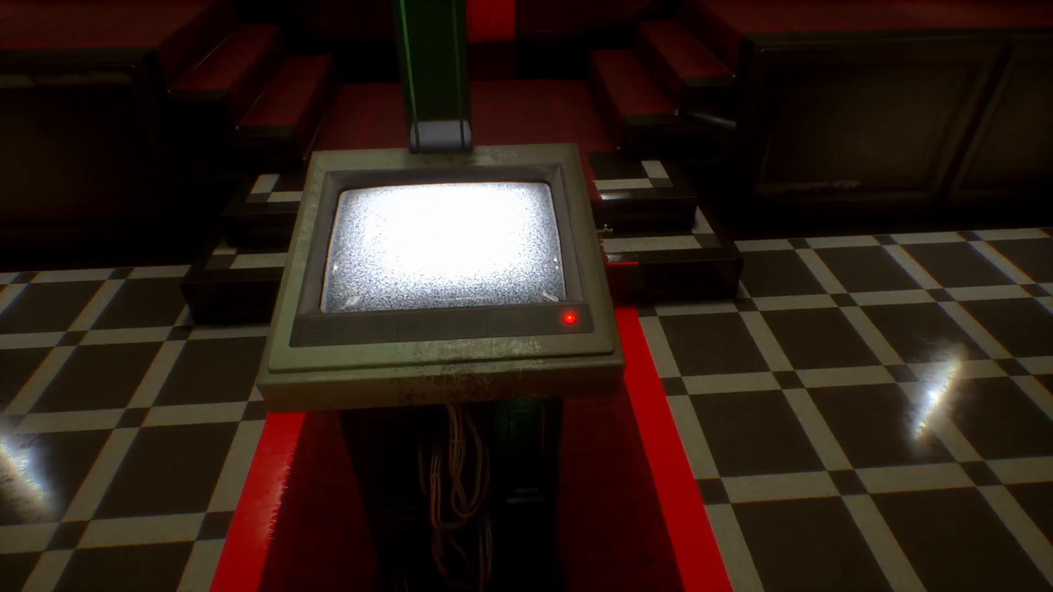
pyautogui.moveTo(526, 296)
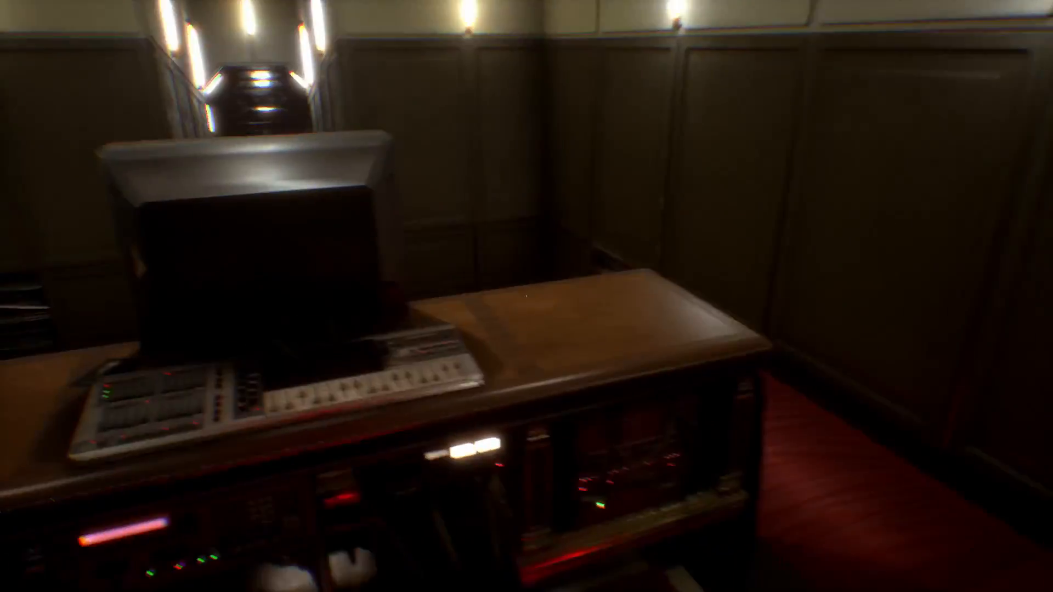
pyautogui.moveTo(527, 296)
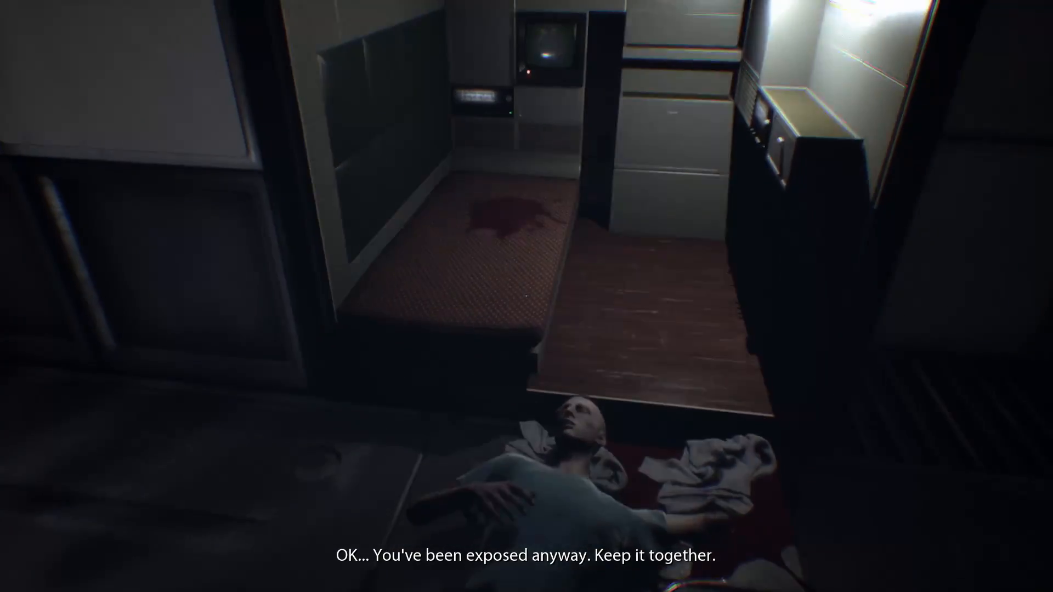
pyautogui.moveTo(526, 296)
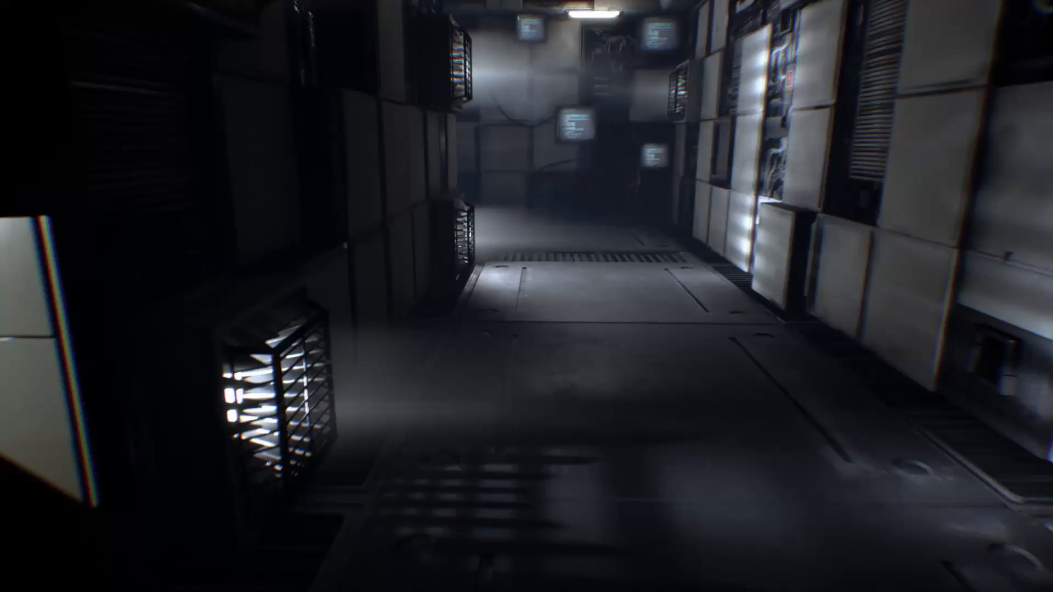
# Step: Walk past the closed door and floor lamp to the red-framed door among reflective panels
pyautogui.press('w')
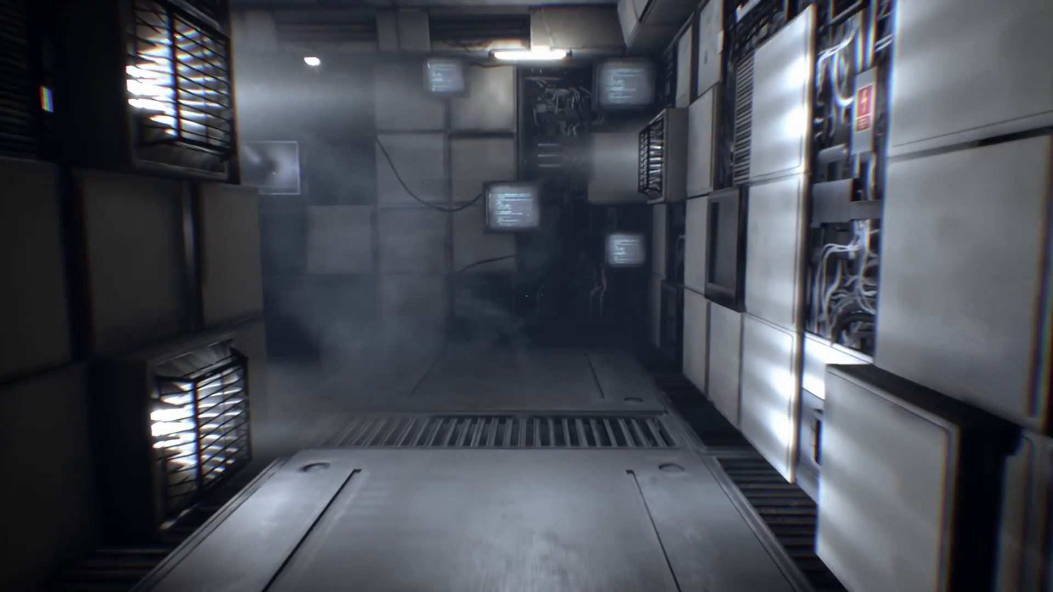
pyautogui.moveTo(527, 296)
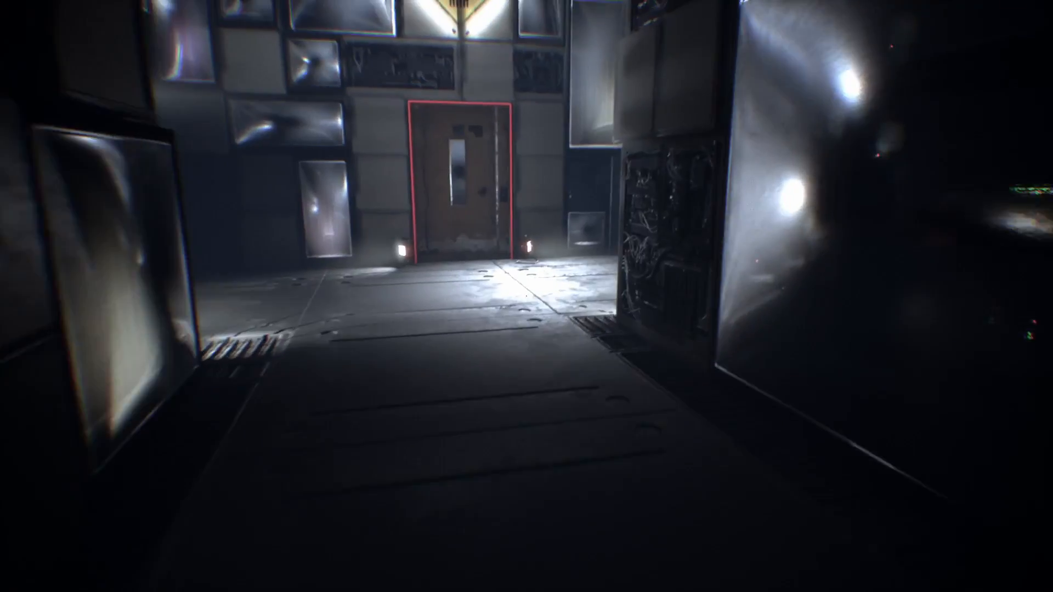
pyautogui.press('w')
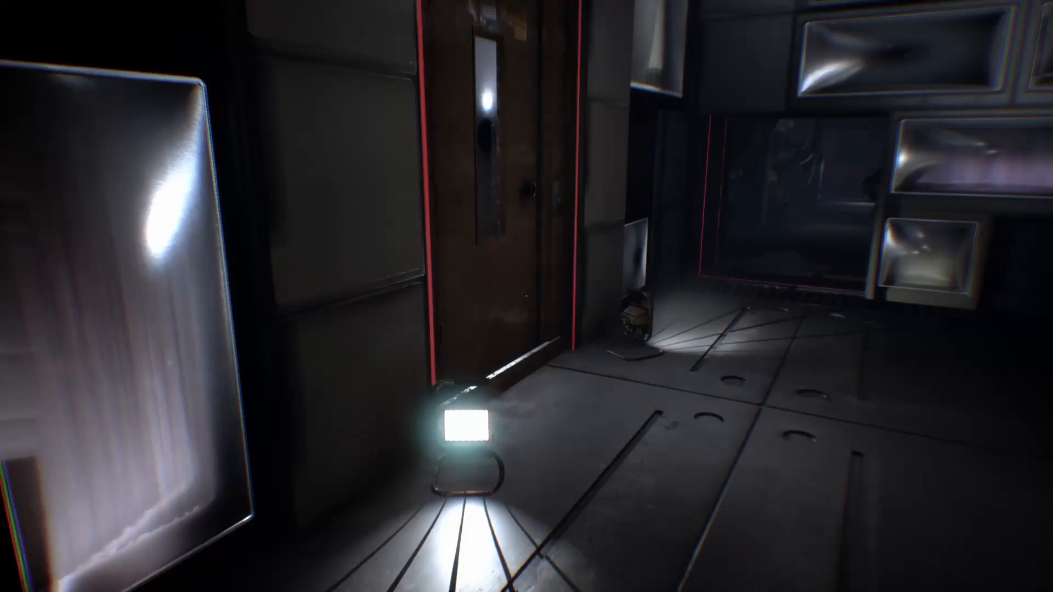
pyautogui.moveTo(527, 296)
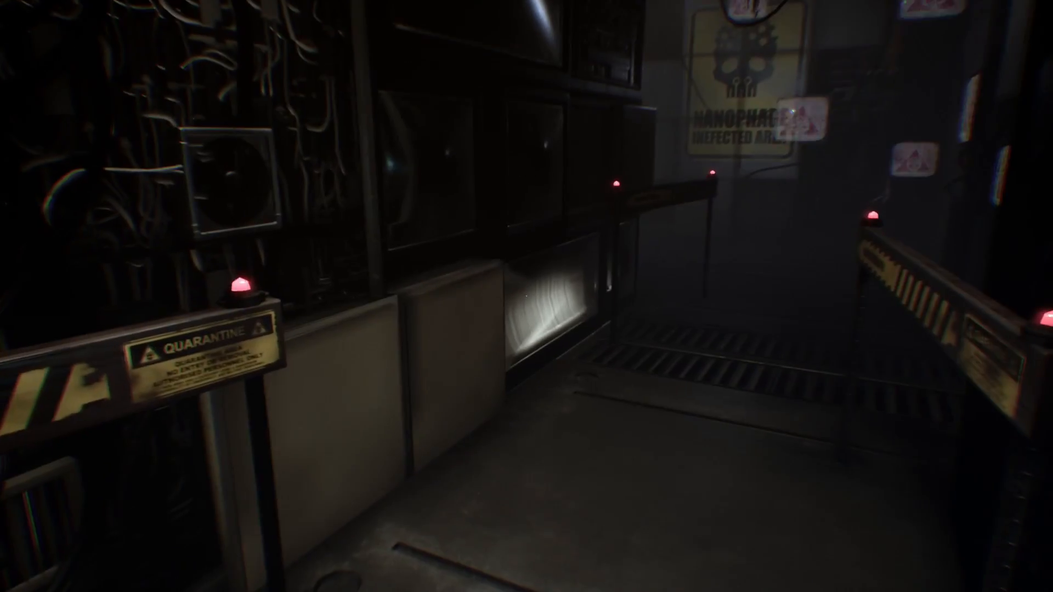
pyautogui.moveTo(526, 296)
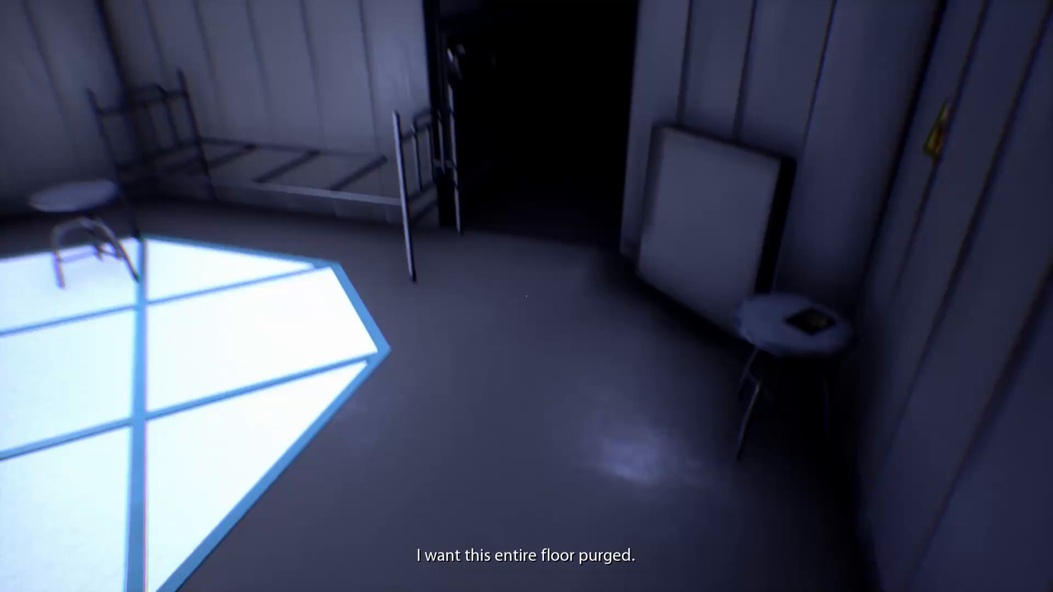
pyautogui.moveTo(526, 296)
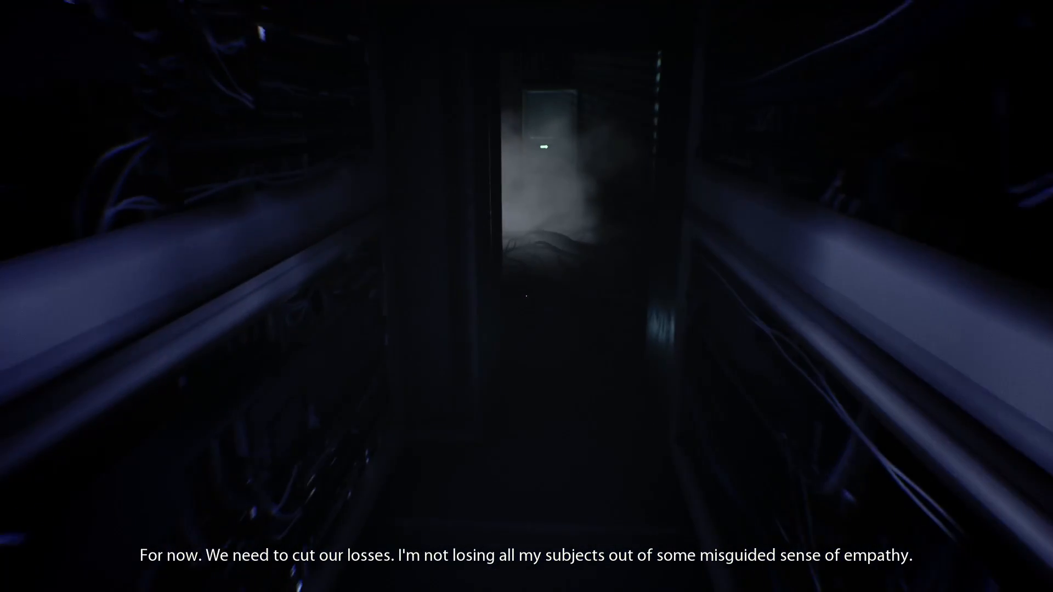
# Step: Move from the bed room down the pipe-lined cable tunnel toward the misty doorway
pyautogui.press('w')
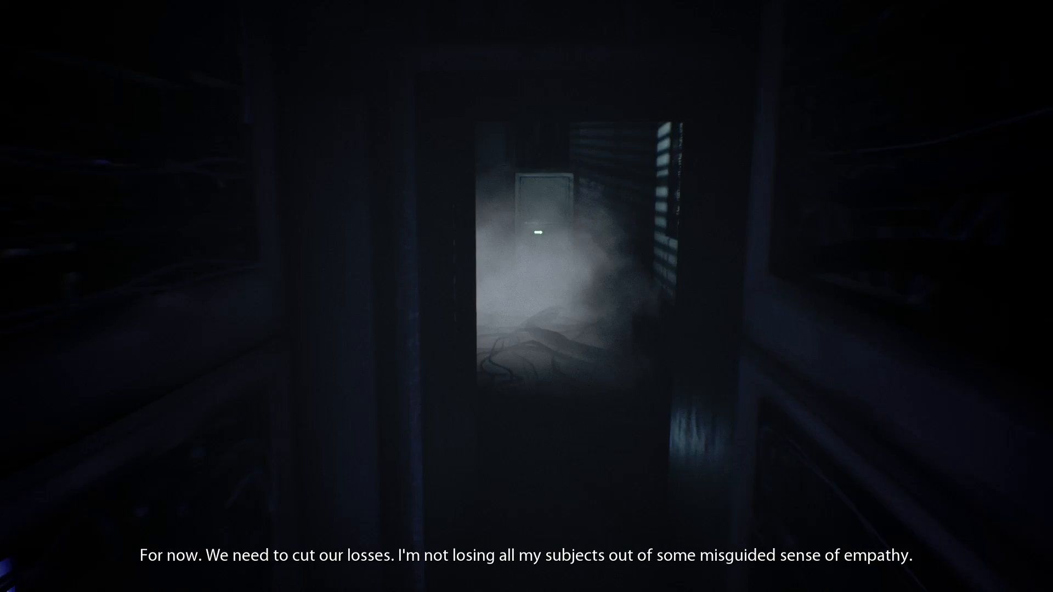
pyautogui.press('w')
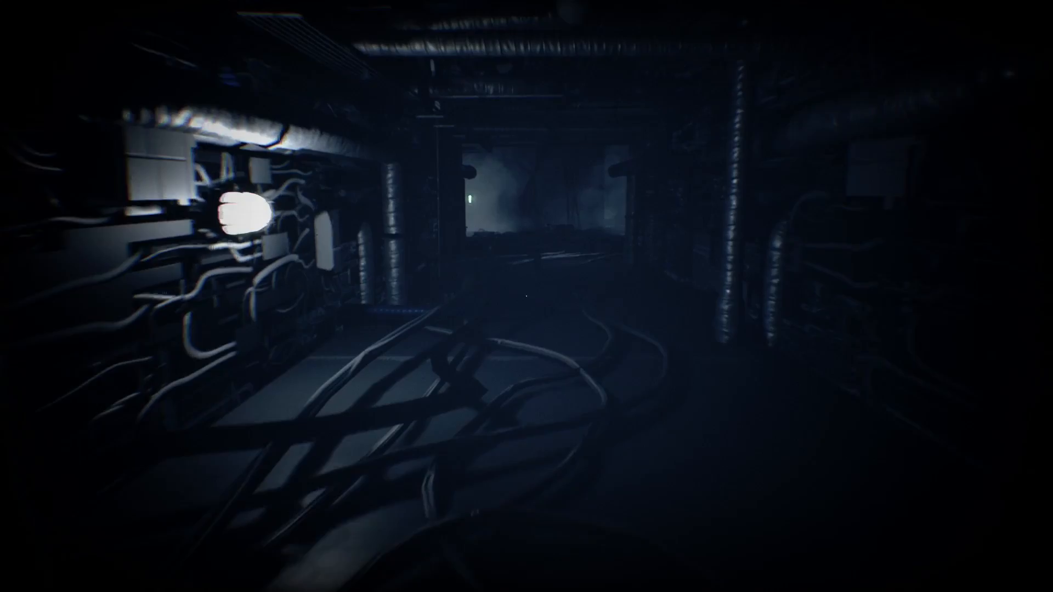
pyautogui.moveTo(526, 296)
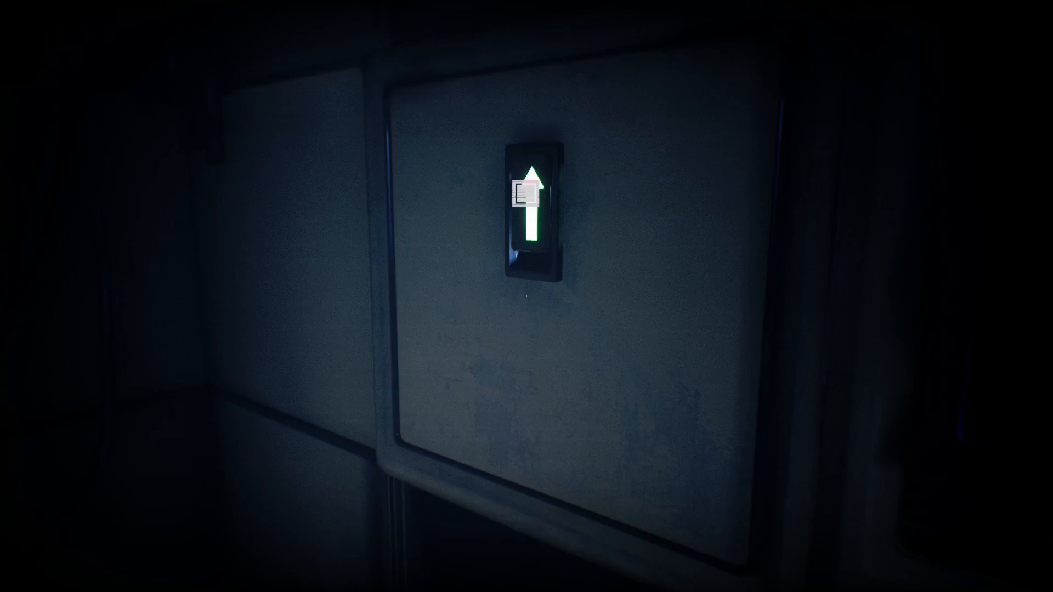
# Step: Activate the green arrow panel to open the wall compartment and hide inside
pyautogui.click(533, 208)
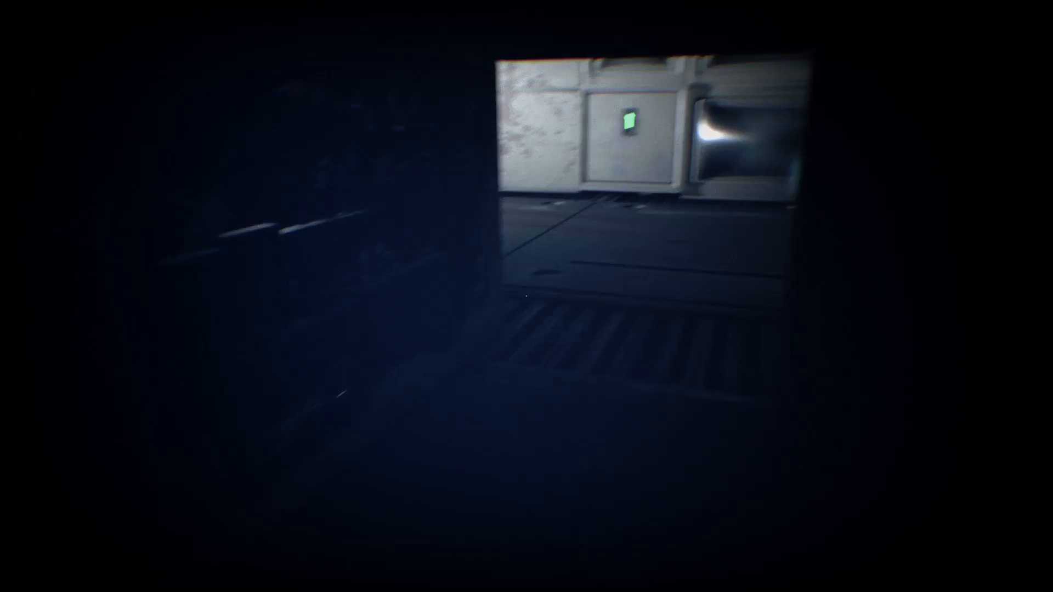
pyautogui.moveTo(526, 296)
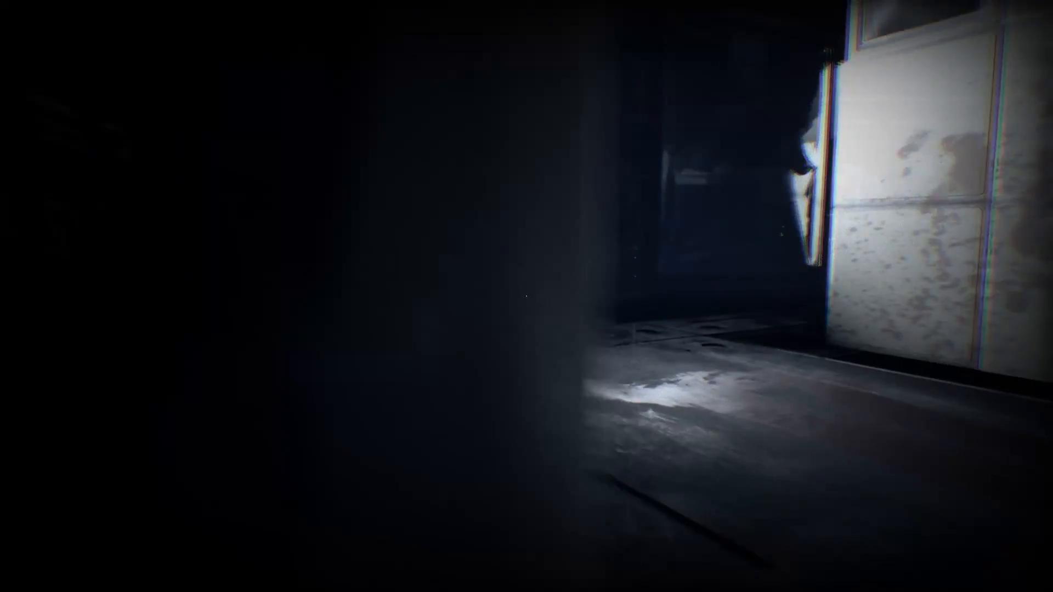
pyautogui.moveTo(526, 296)
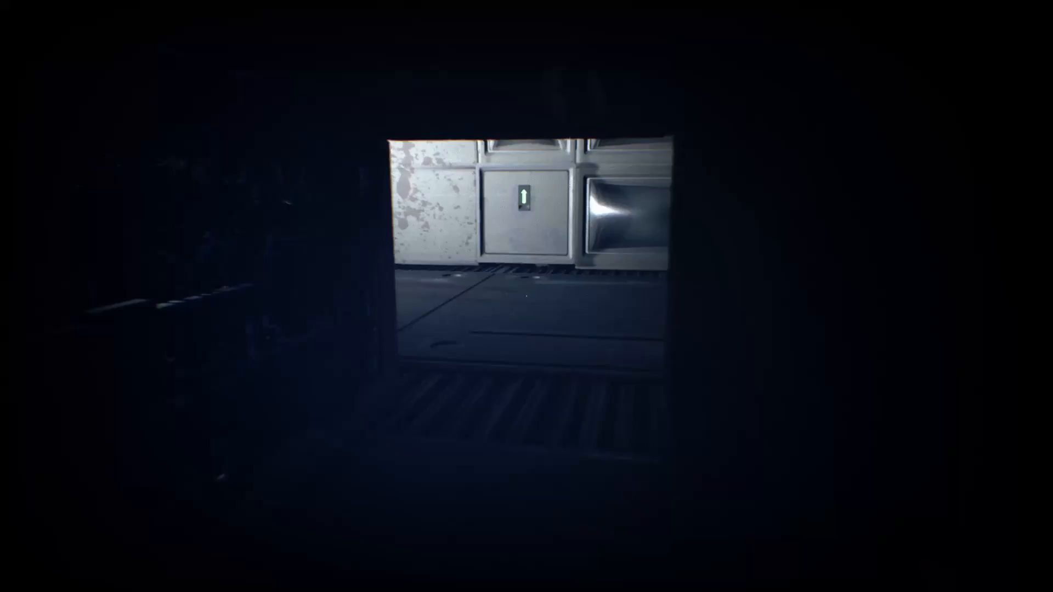
pyautogui.moveTo(526, 296)
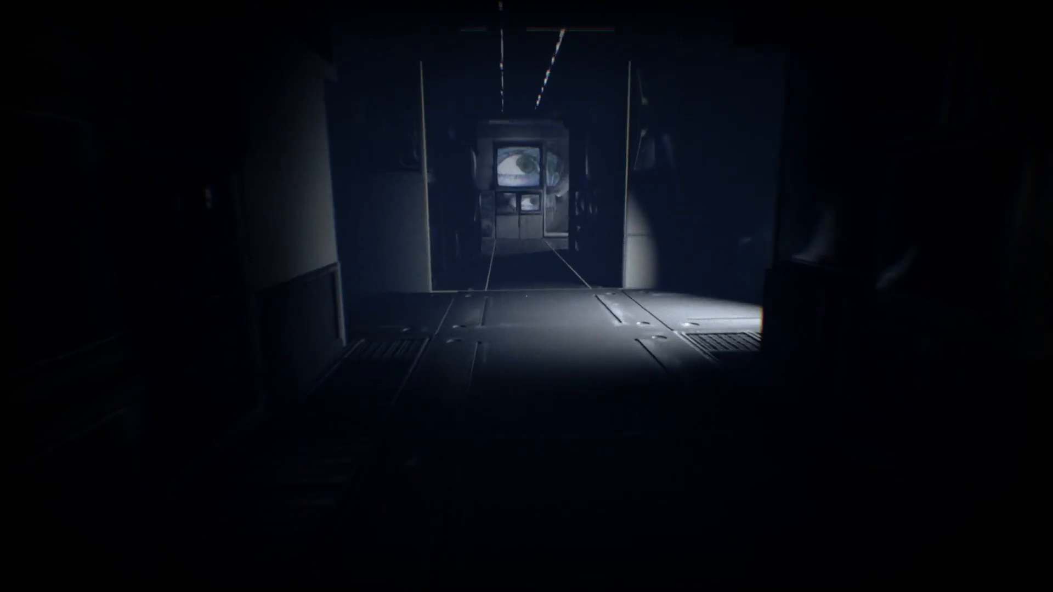
# Step: Walk past the eye monitor into the dim glass-panelled hallway toward distant lights
pyautogui.press('w')
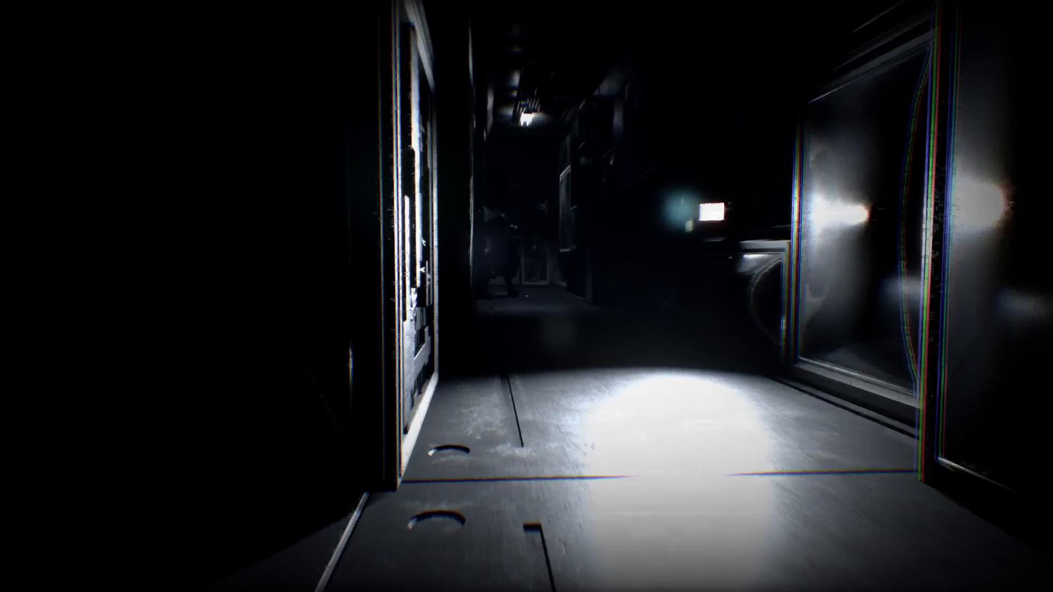
pyautogui.moveTo(526, 296)
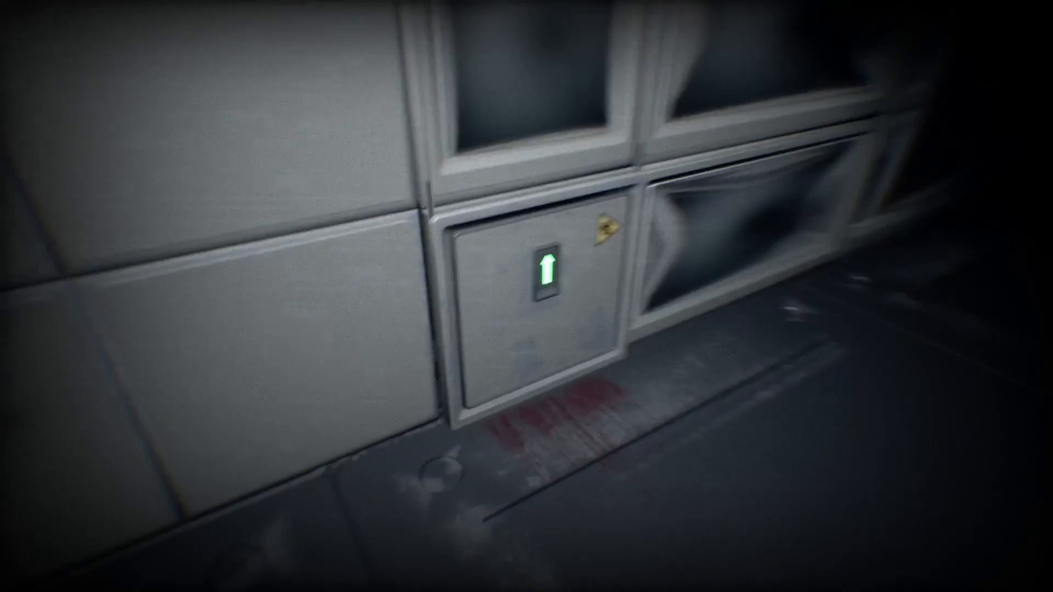
pyautogui.moveTo(526, 296)
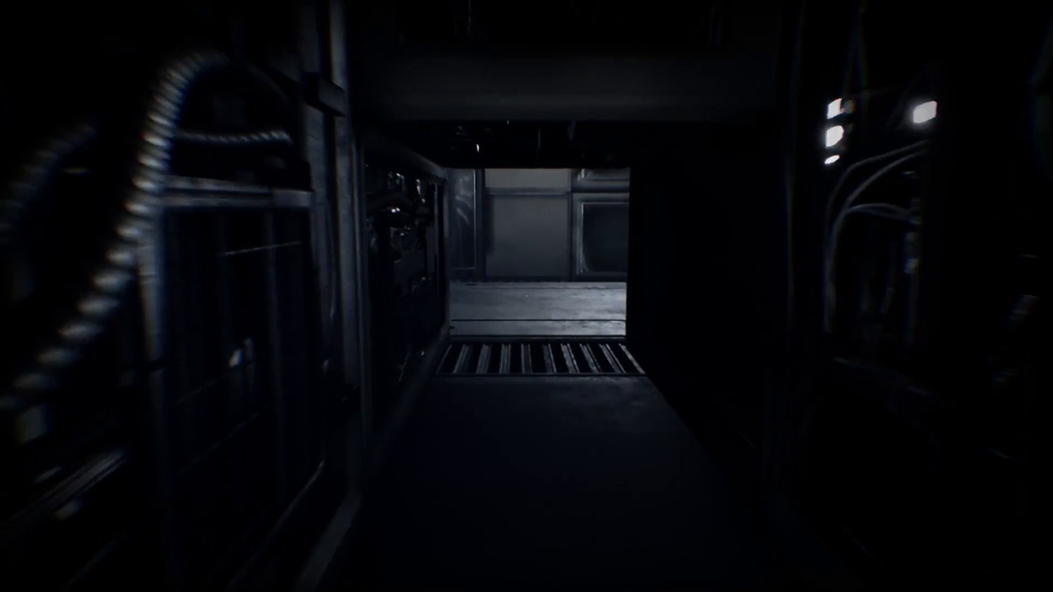
pyautogui.moveTo(526, 296)
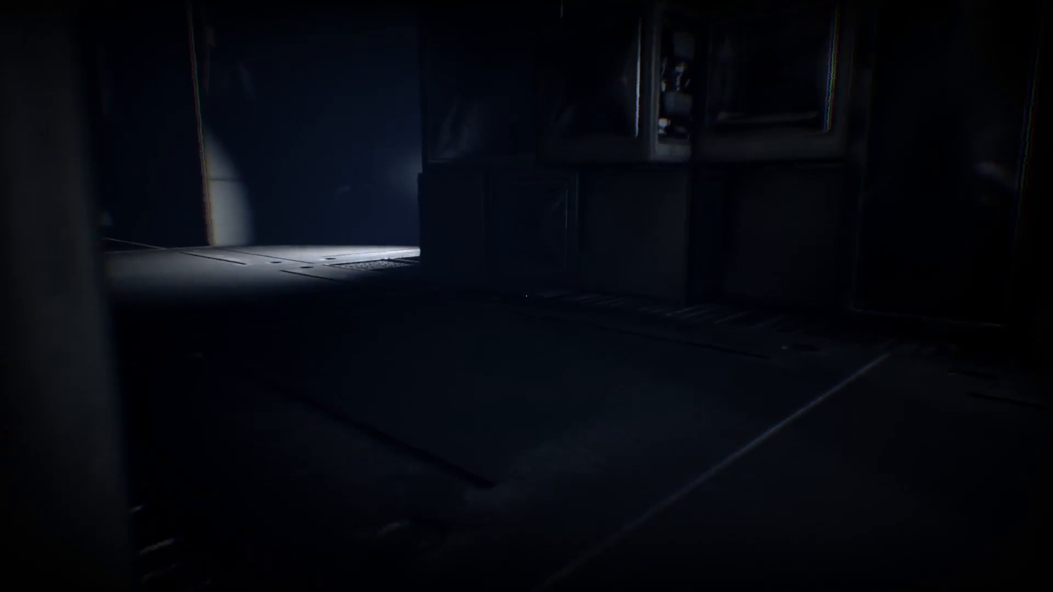
pyautogui.moveTo(526, 296)
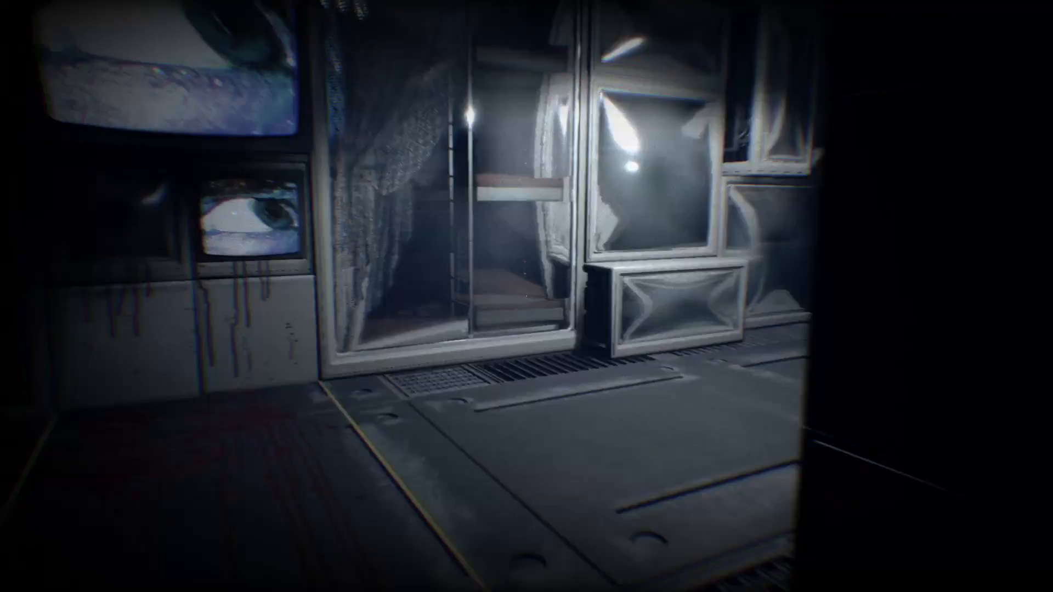
pyautogui.moveTo(527, 296)
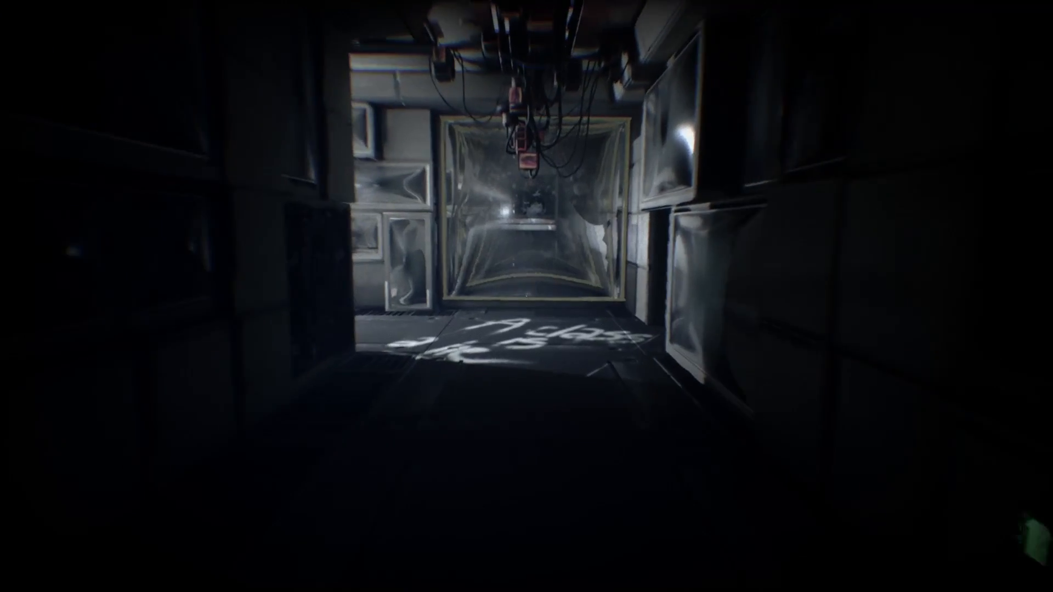
pyautogui.moveTo(526, 296)
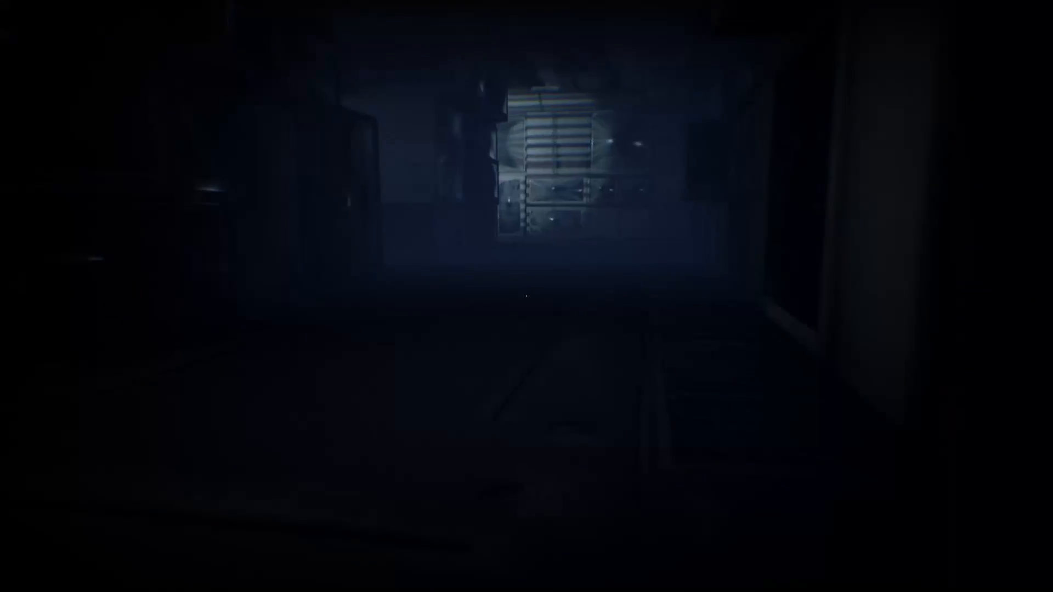
pyautogui.moveTo(526, 296)
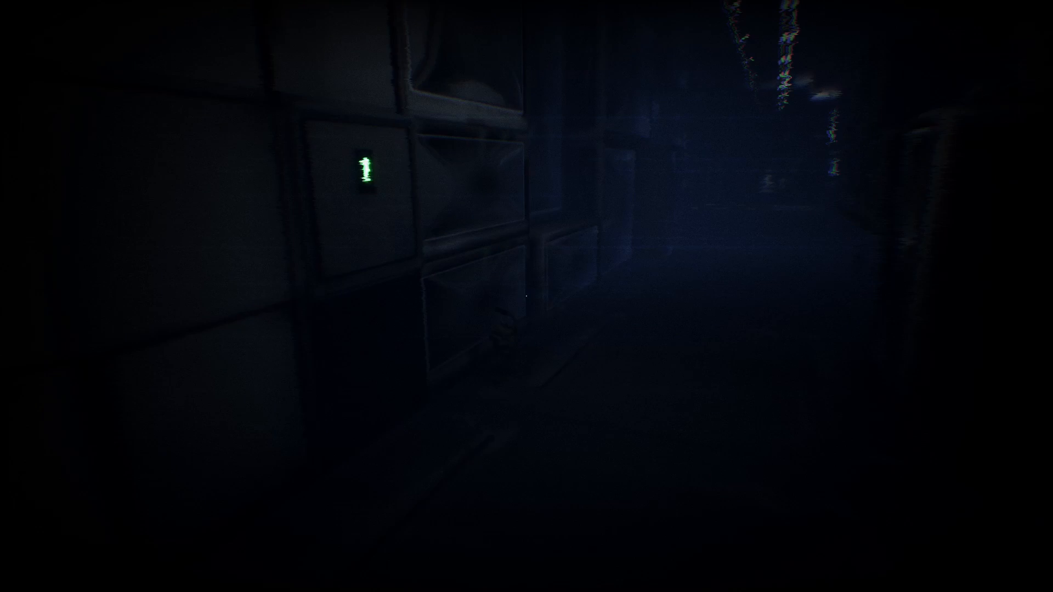
pyautogui.moveTo(526, 296)
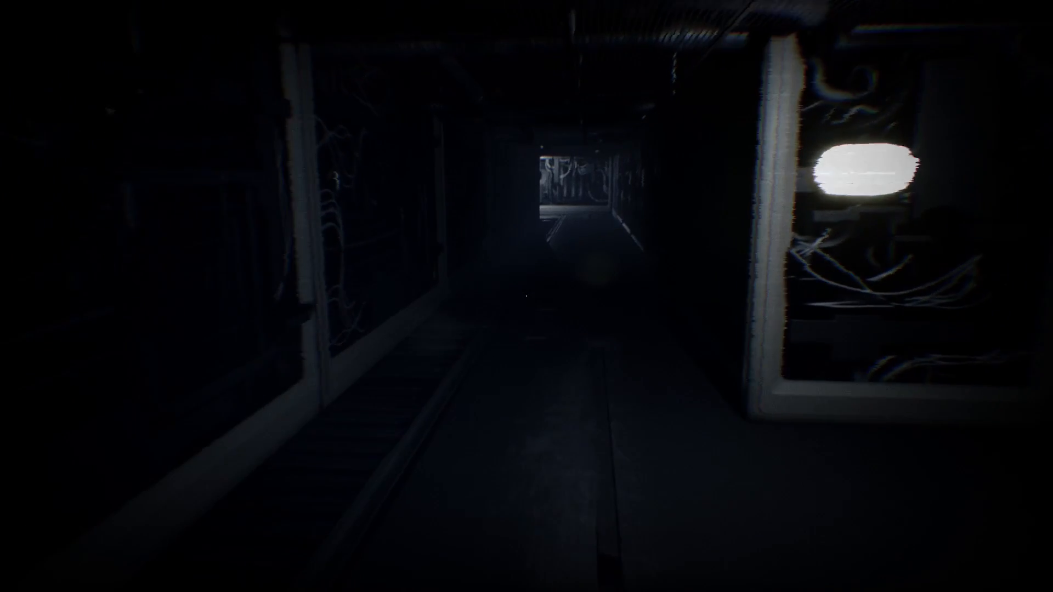
# Step: Walk through the passages to the glass-block wall in the red-lit corridor with eye screens
pyautogui.press('w')
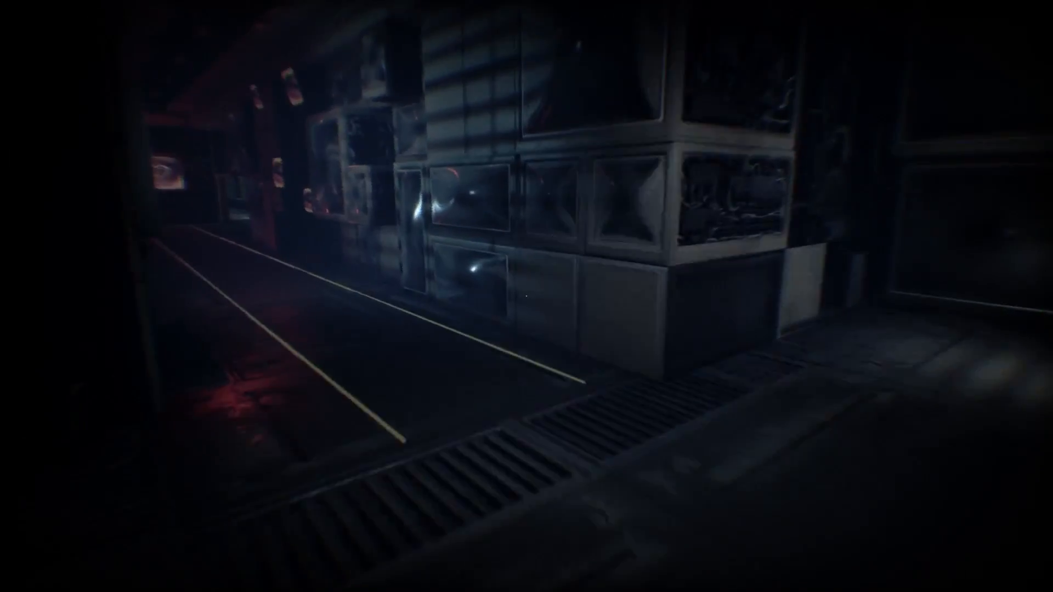
pyautogui.moveTo(527, 296)
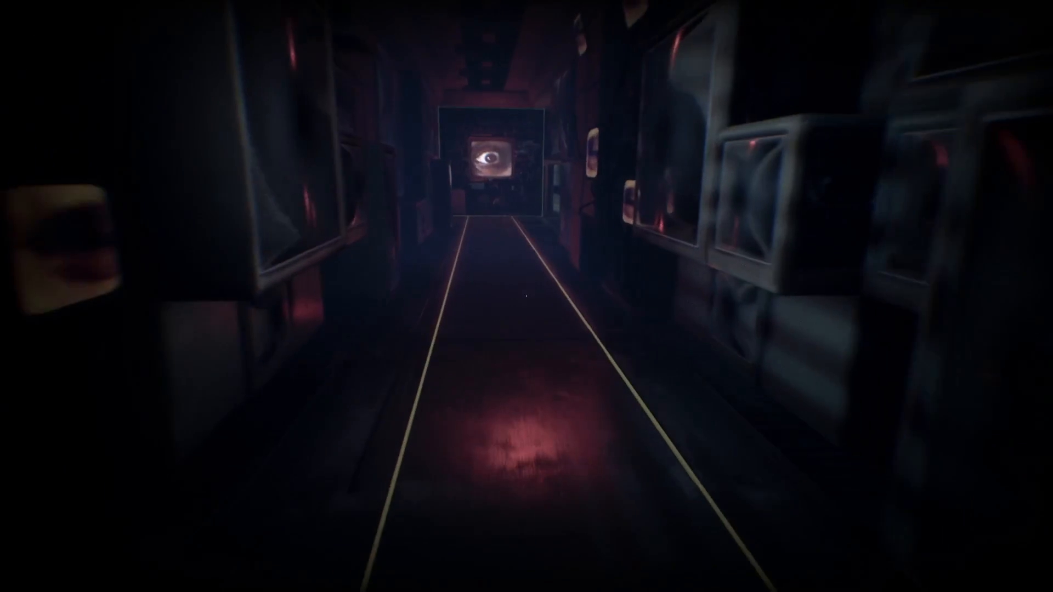